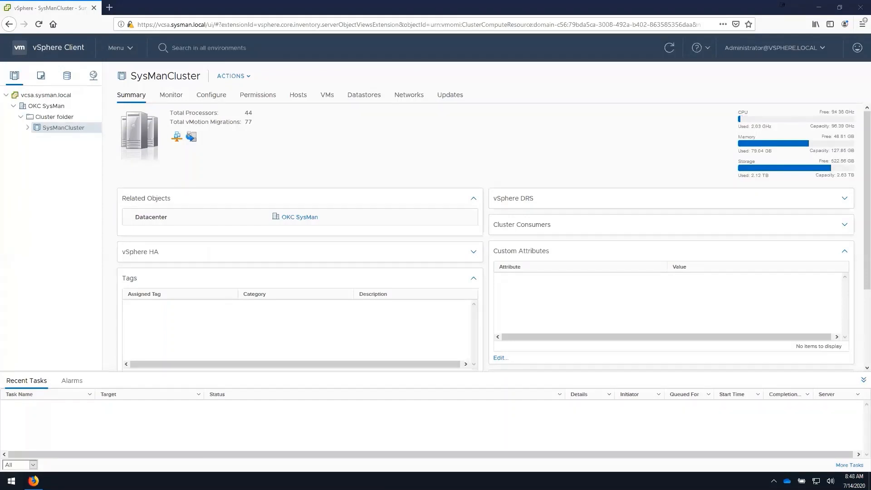
# Open the vSphere Client main menu to reach OpenManage Integration.
pyautogui.click(117, 47)
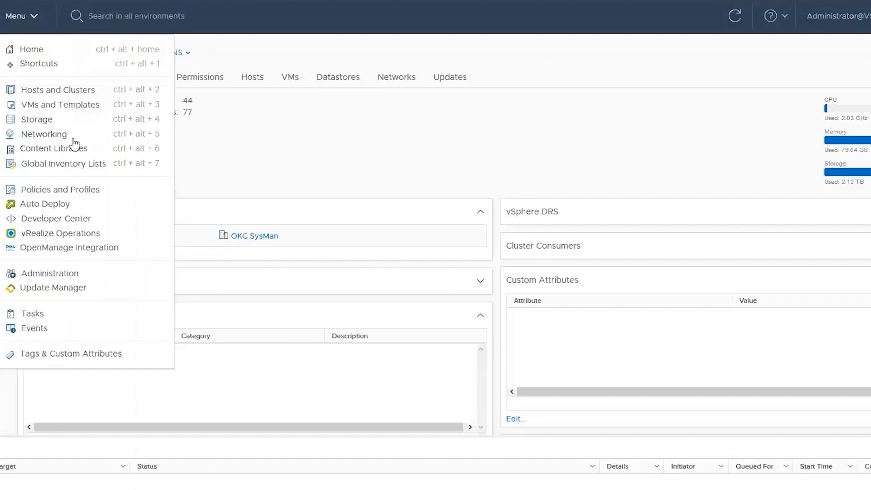
pyautogui.moveTo(65, 247)
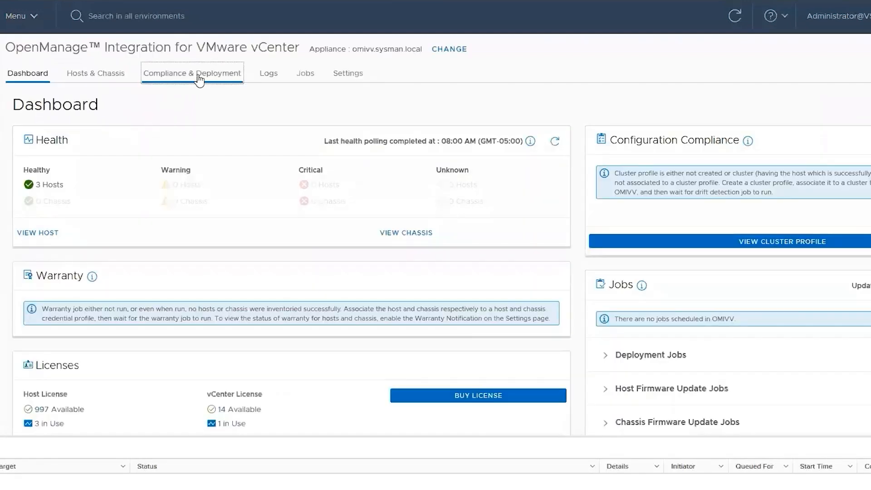
# Go to Compliance & Deployment to reach the Repository Profile list.
pyautogui.click(192, 72)
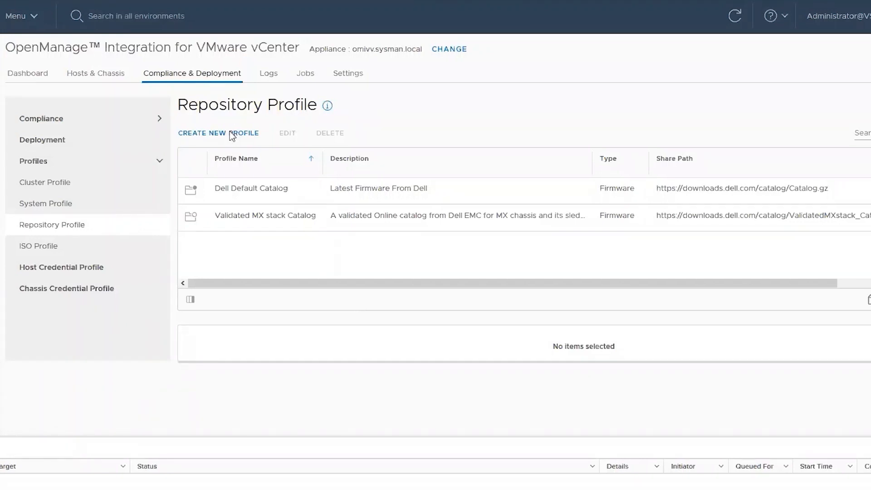
# Start a firmware profile named 'DRM repository' with the m420 catalog share and credentials.
pyautogui.click(218, 133)
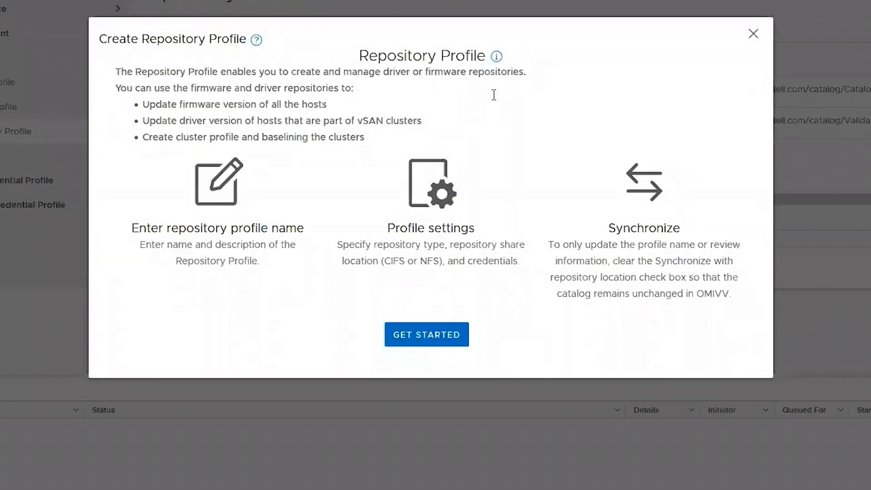
pyautogui.click(427, 335)
pyautogui.write('DRM repository')
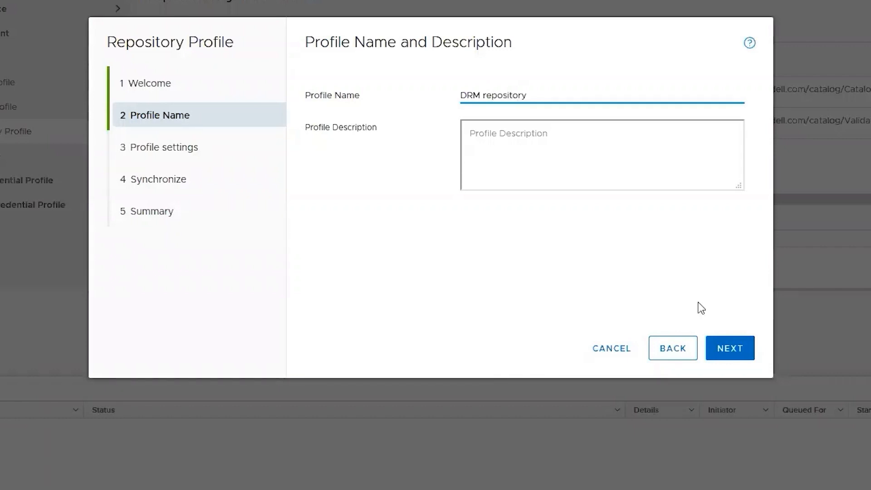
pyautogui.click(730, 348)
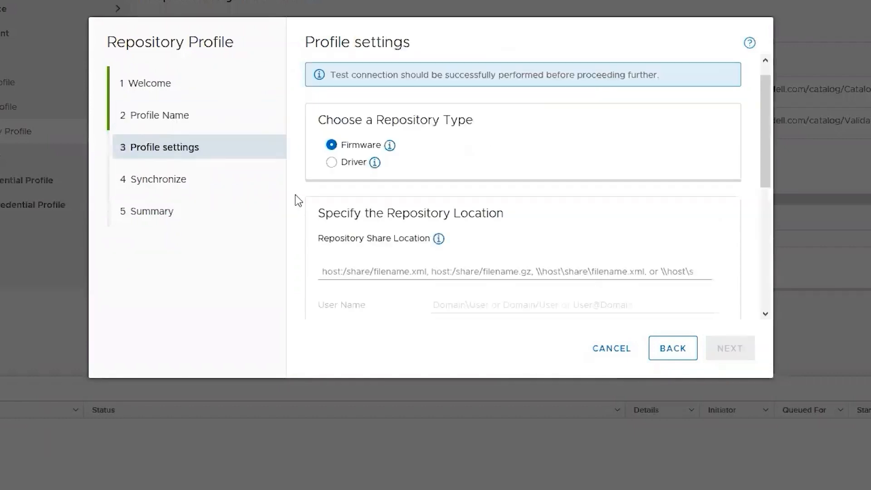
pyautogui.scroll(-3)
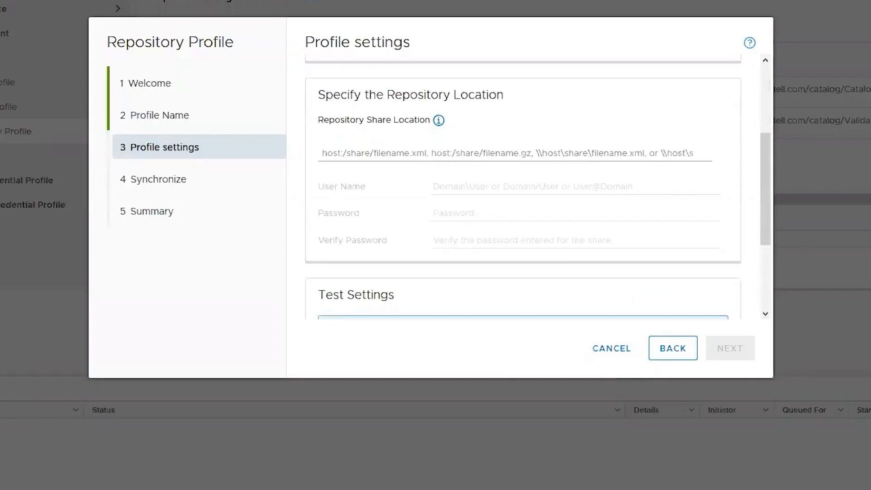
pyautogui.write('••••••')
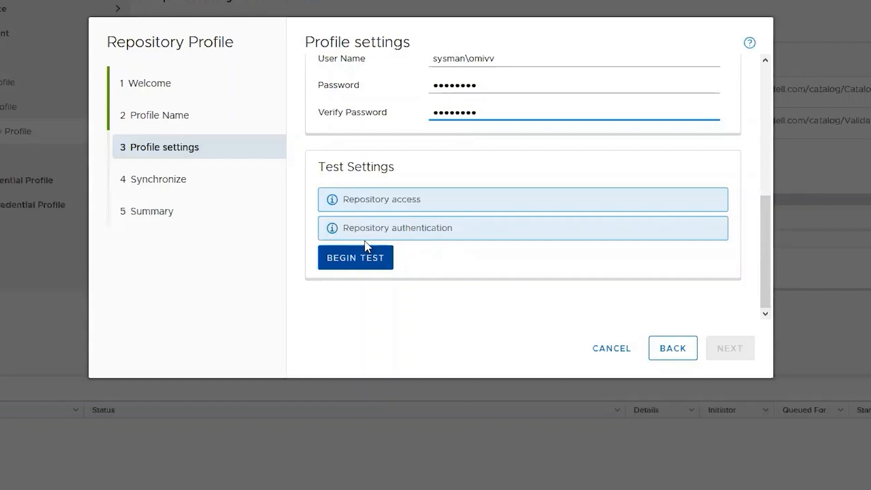
# Pass the share connection test and finish creating the DRM repository profile.
pyautogui.click(355, 257)
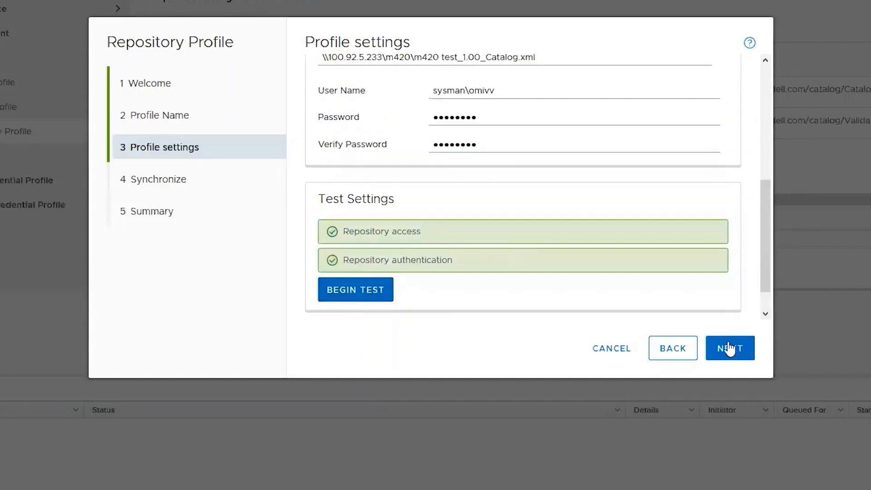
pyautogui.click(730, 348)
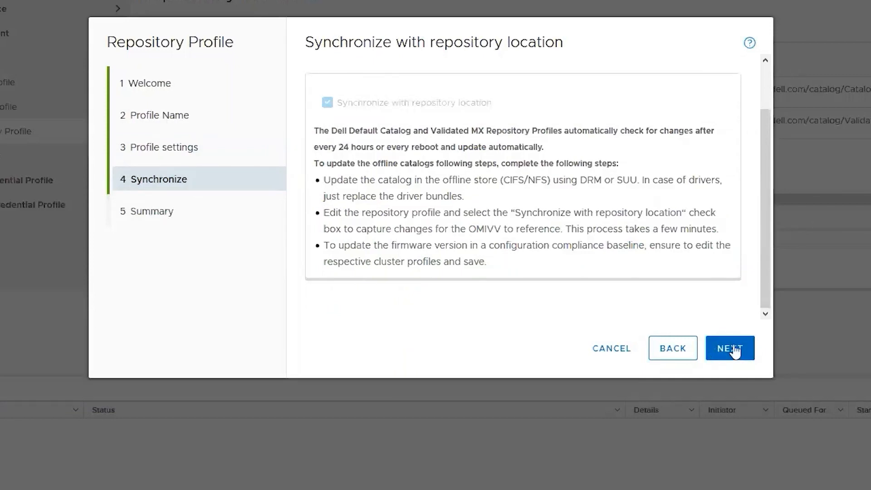
pyautogui.click(730, 348)
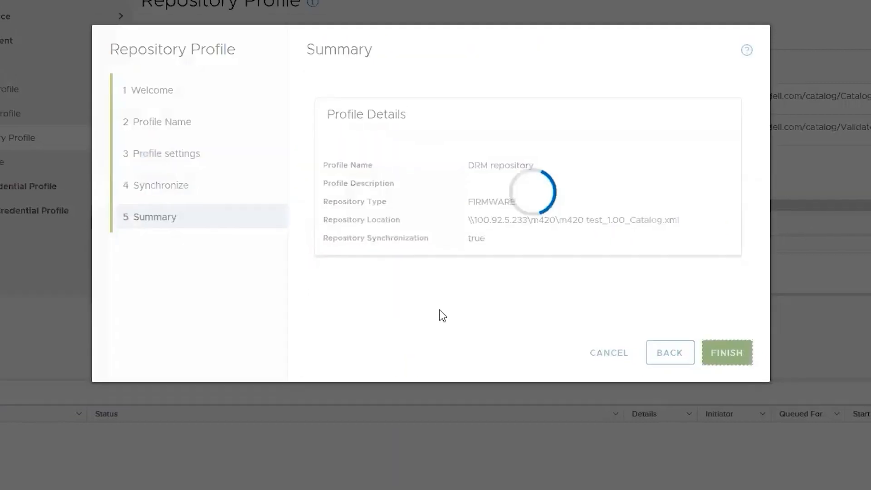
pyautogui.click(727, 352)
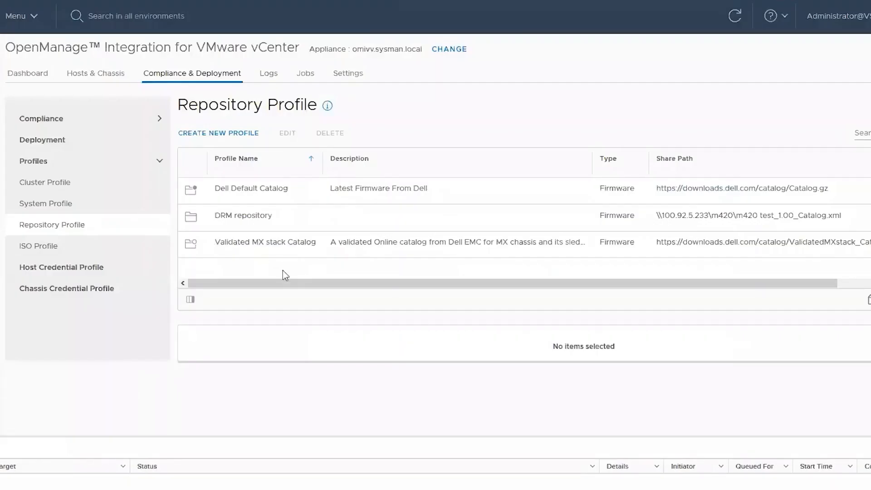
pyautogui.moveTo(405, 235)
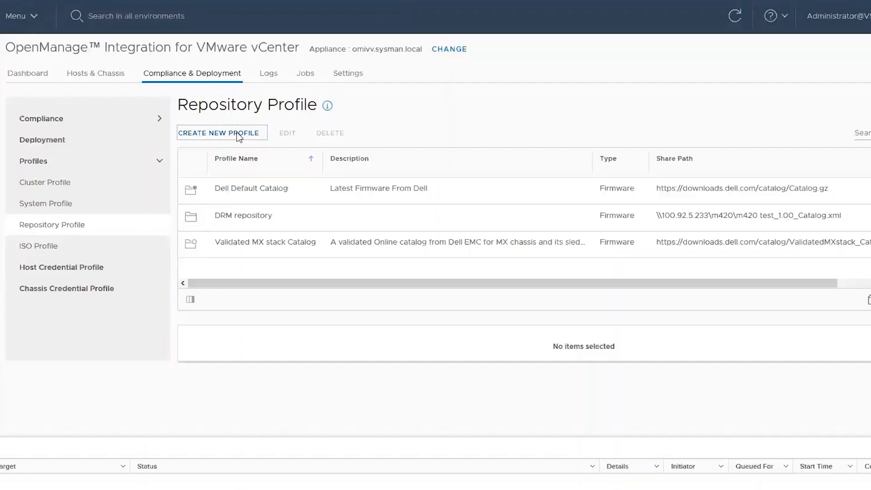
# Launch a second Create Repository Profile wizard and move past Get Started.
pyautogui.click(221, 133)
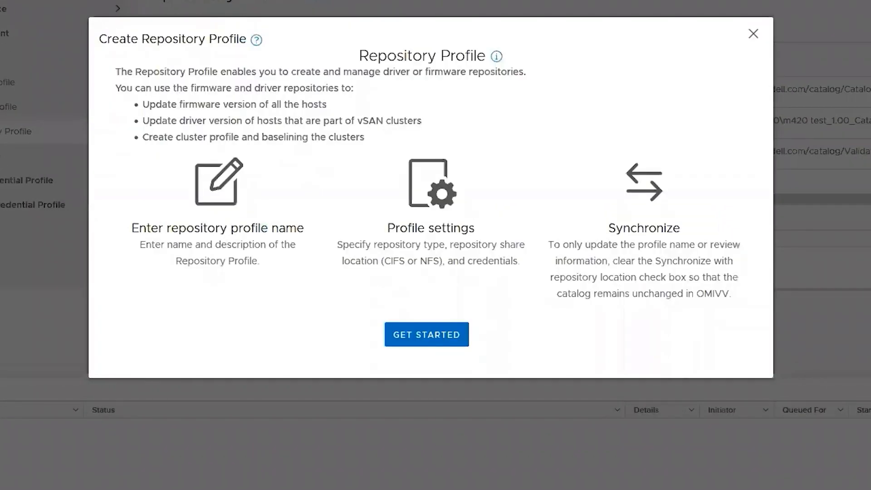
pyautogui.click(426, 335)
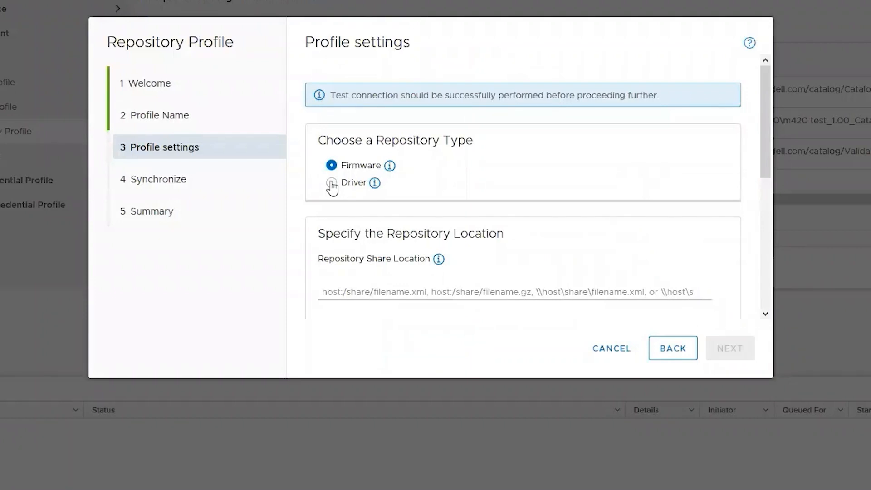
# Make it a driver repository at \\100.92.5.206\drivers and enter the share credentials.
pyautogui.click(332, 183)
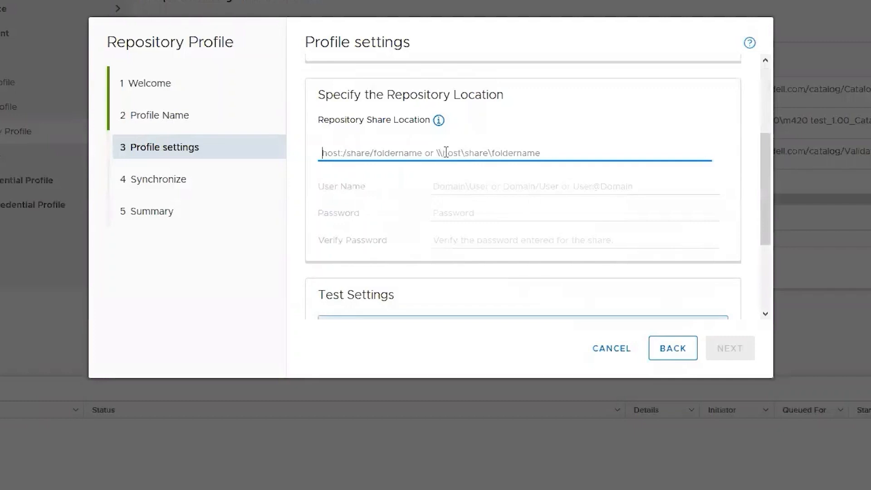
pyautogui.write('\\\\100.92.5.206\\drivers')
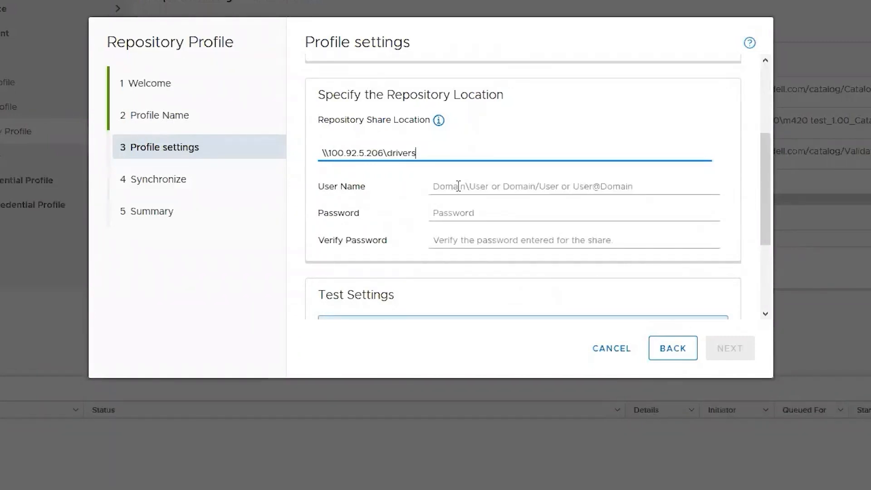
pyautogui.click(572, 186)
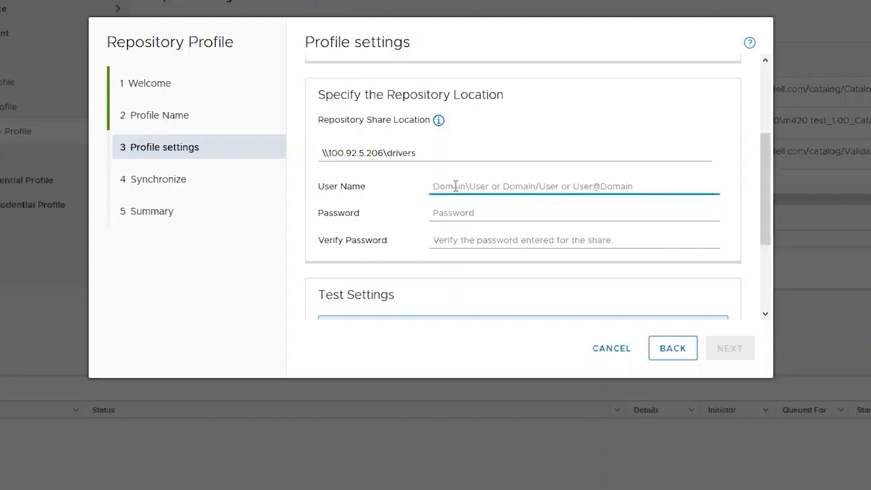
pyautogui.click(555, 186)
pyautogui.write('sysman\\omivv')
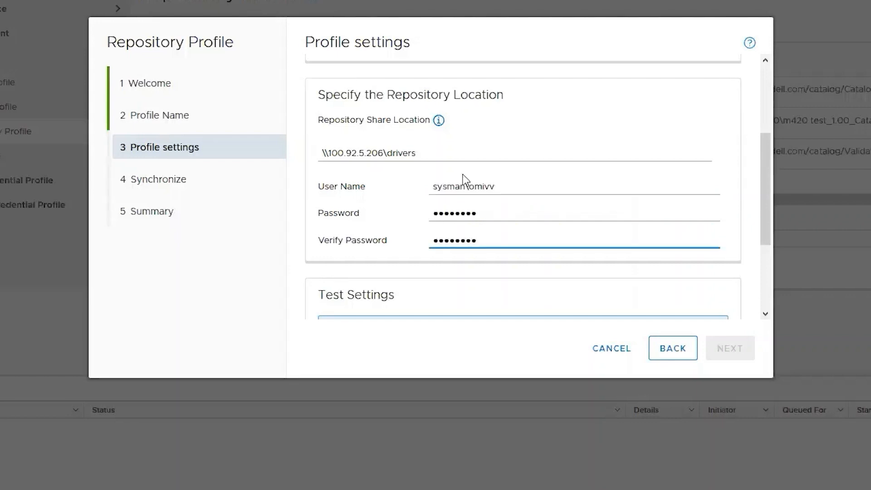
pyautogui.scroll(-3)
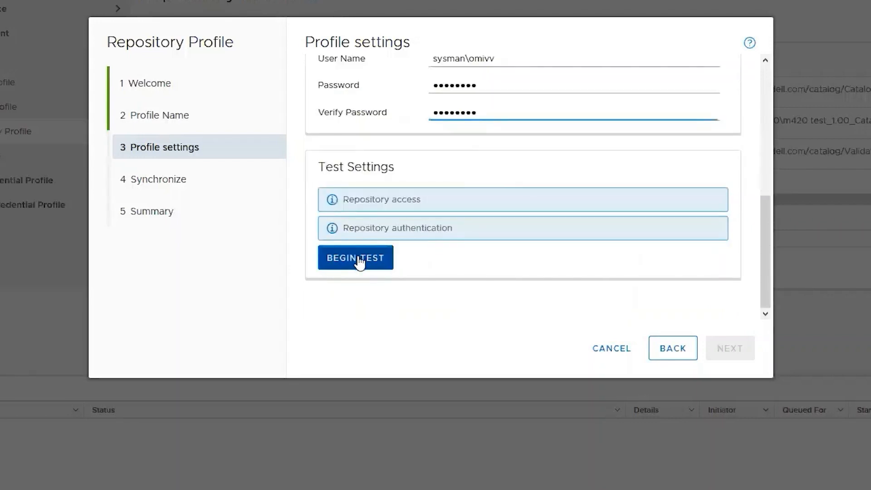
# Pass the driver share connection test and advance to the profile summary.
pyautogui.click(355, 257)
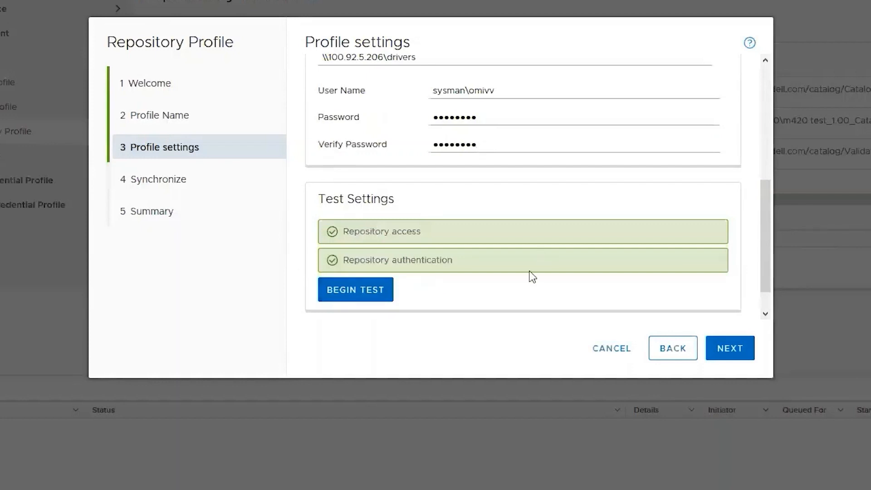
pyautogui.click(730, 348)
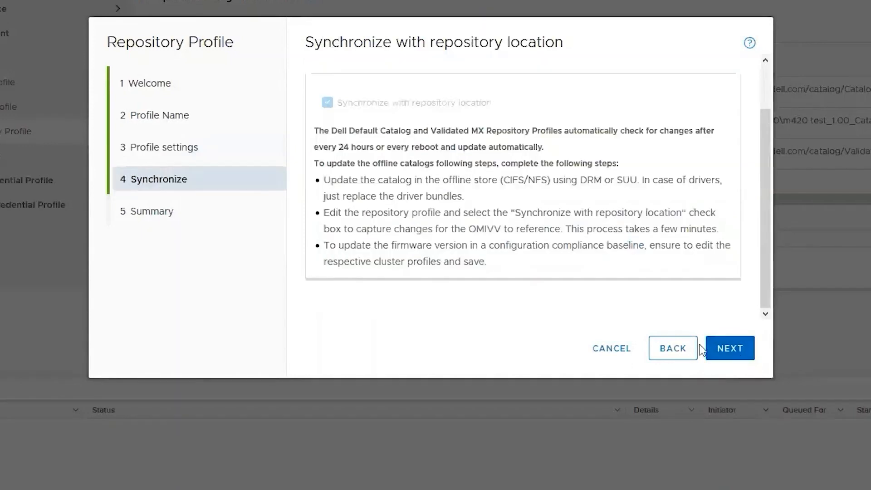
pyautogui.click(729, 348)
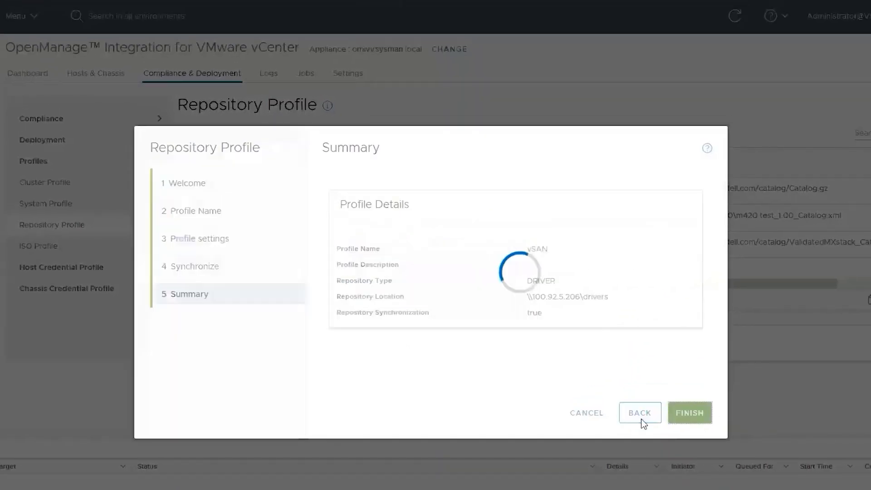
# Finish the vSAN driver profile, then select Dell Default Catalog to view its details.
pyautogui.click(690, 412)
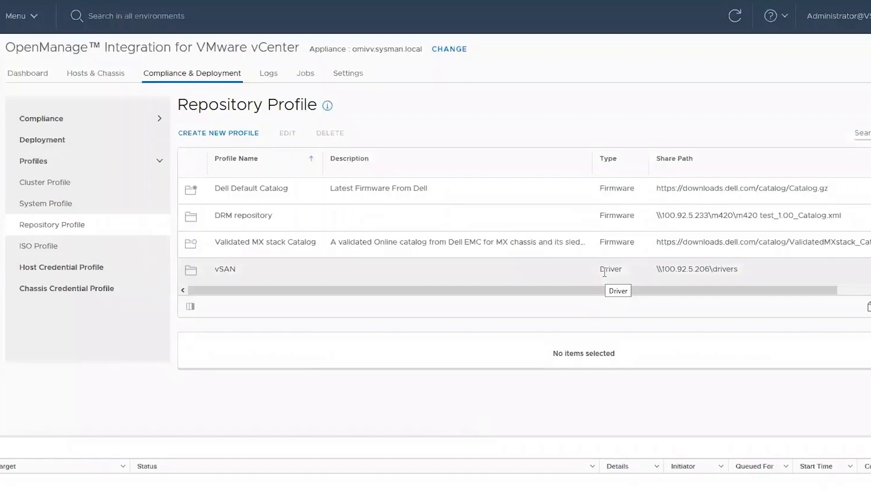
pyautogui.moveTo(606, 269)
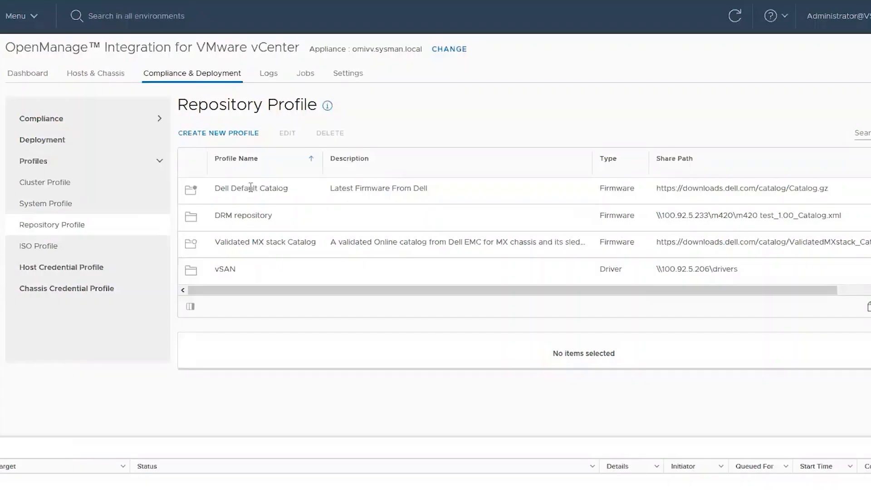
pyautogui.moveTo(234, 225)
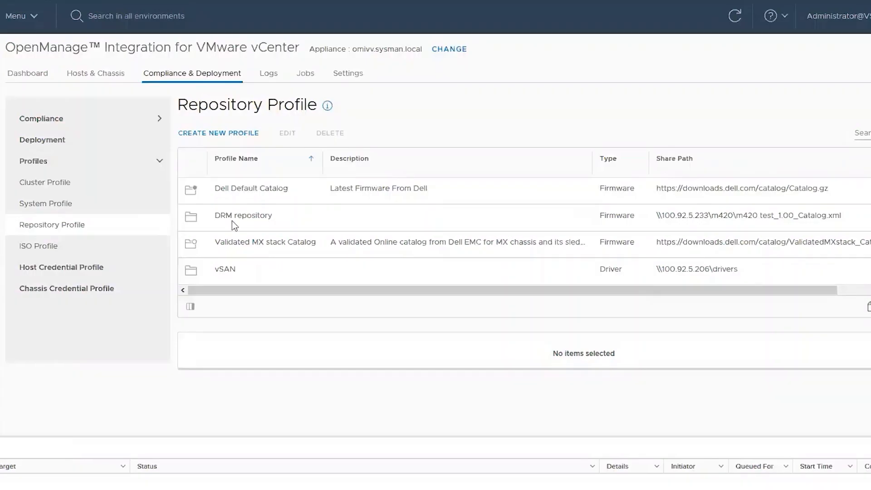
pyautogui.click(251, 189)
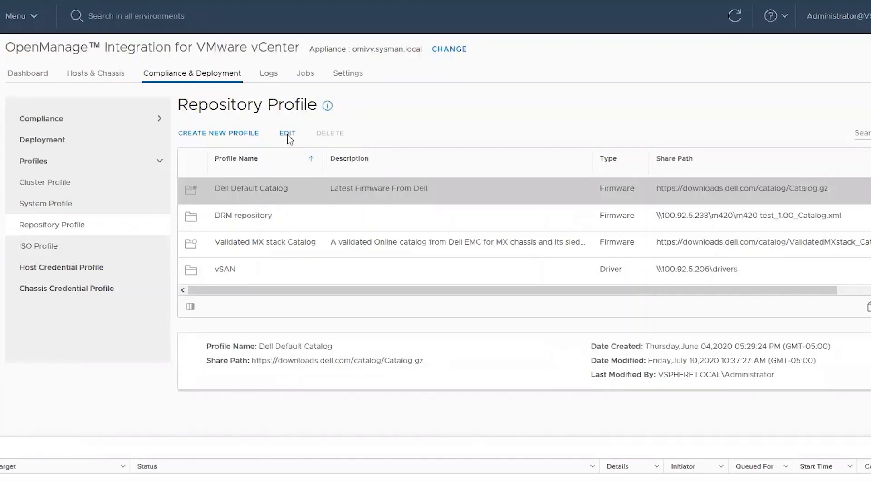
pyautogui.click(287, 133)
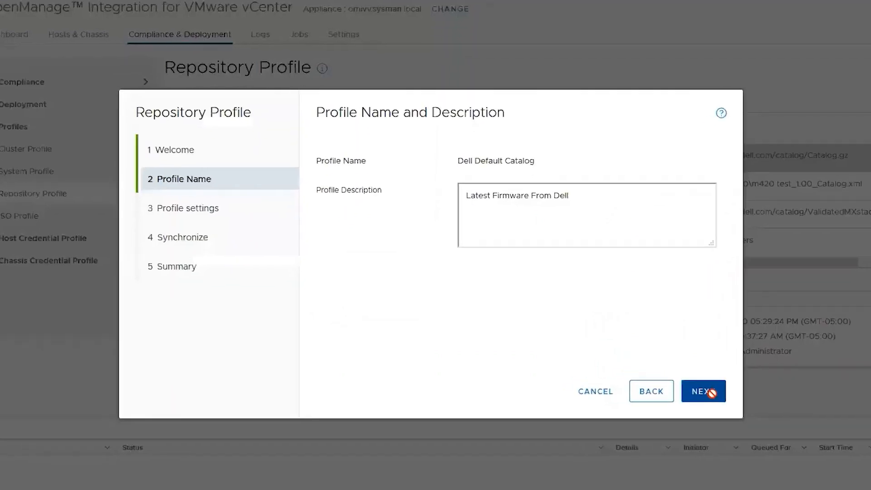
pyautogui.click(702, 391)
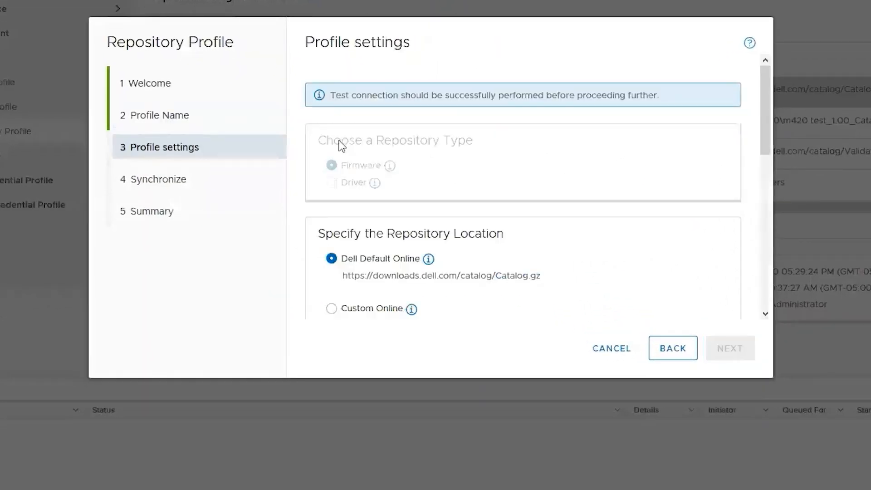
pyautogui.scroll(-3)
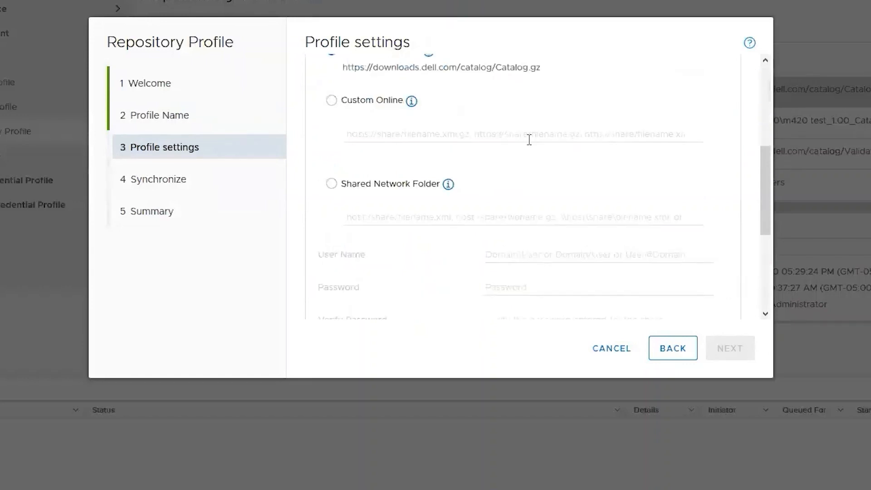
pyautogui.click(331, 101)
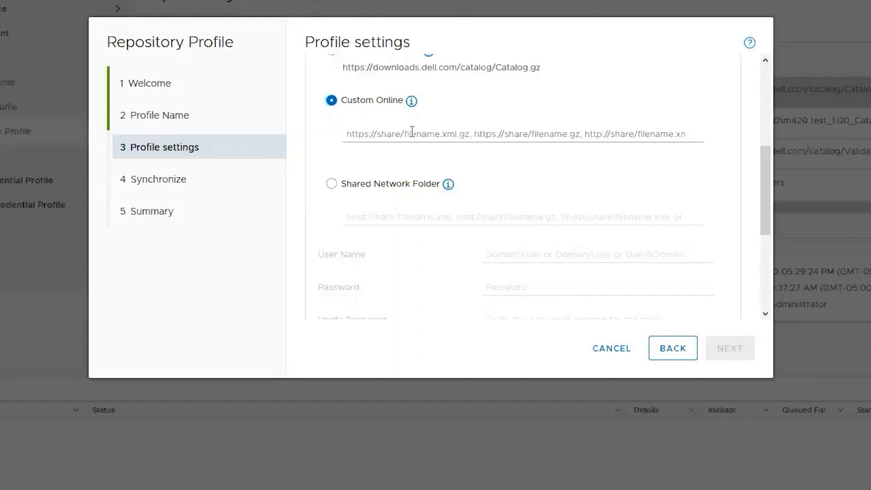
pyautogui.write('http://100.92.5.233/m420%20test_1.00_Catalog.xml.gz')
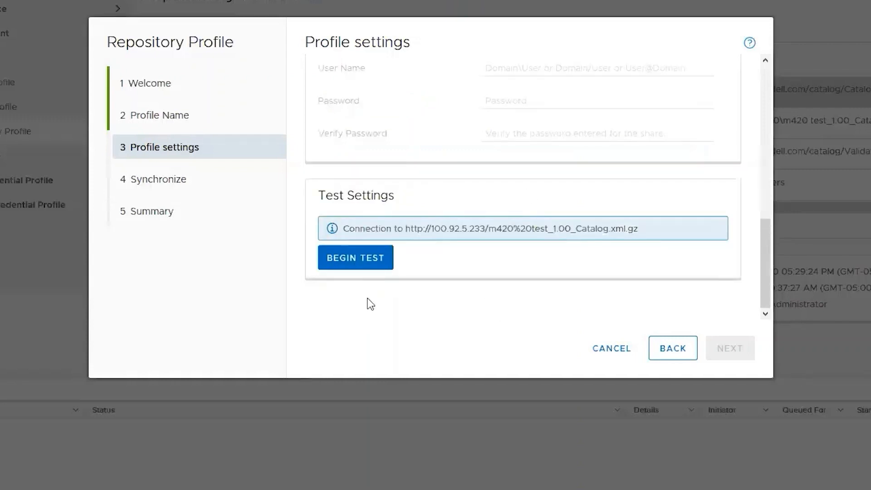
pyautogui.click(354, 258)
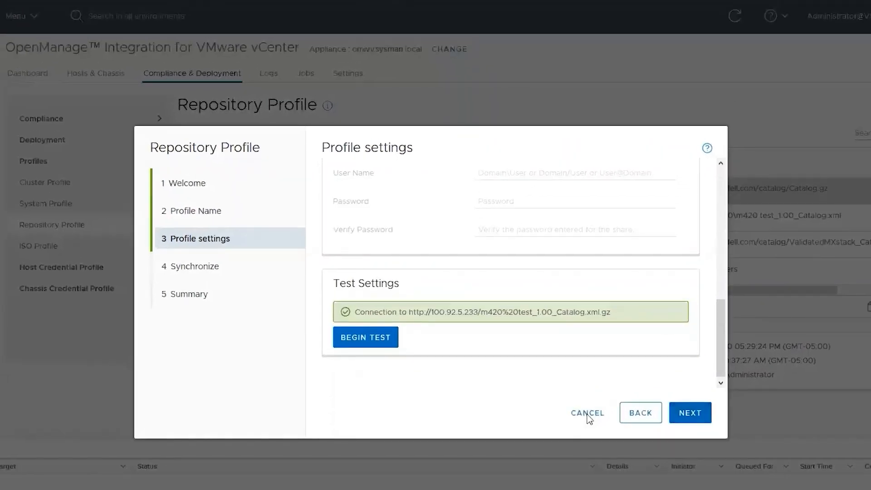
pyautogui.click(587, 413)
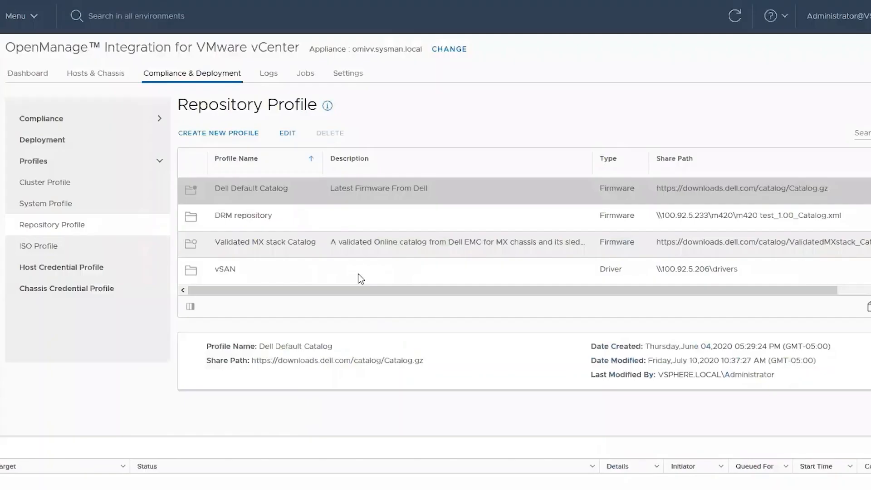